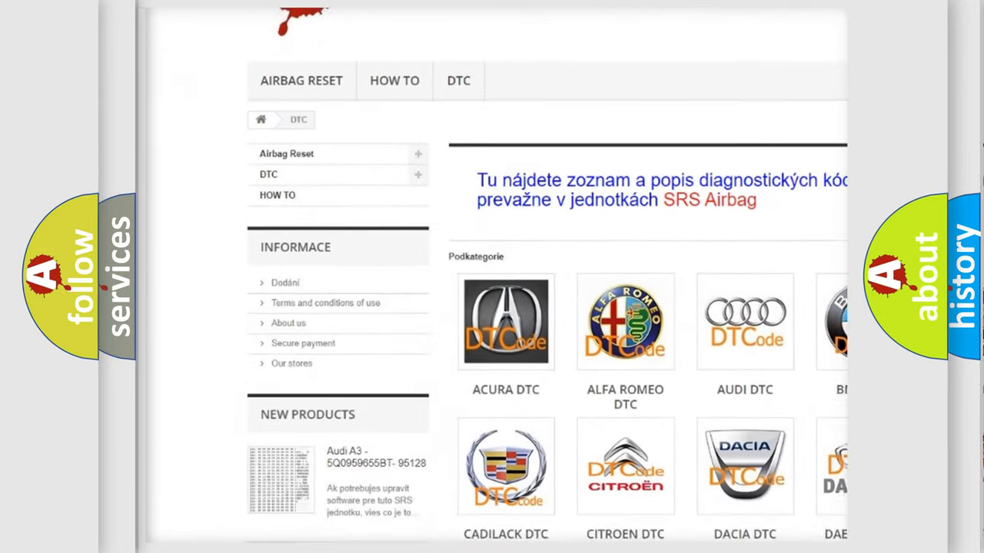
scroll("down", 3)
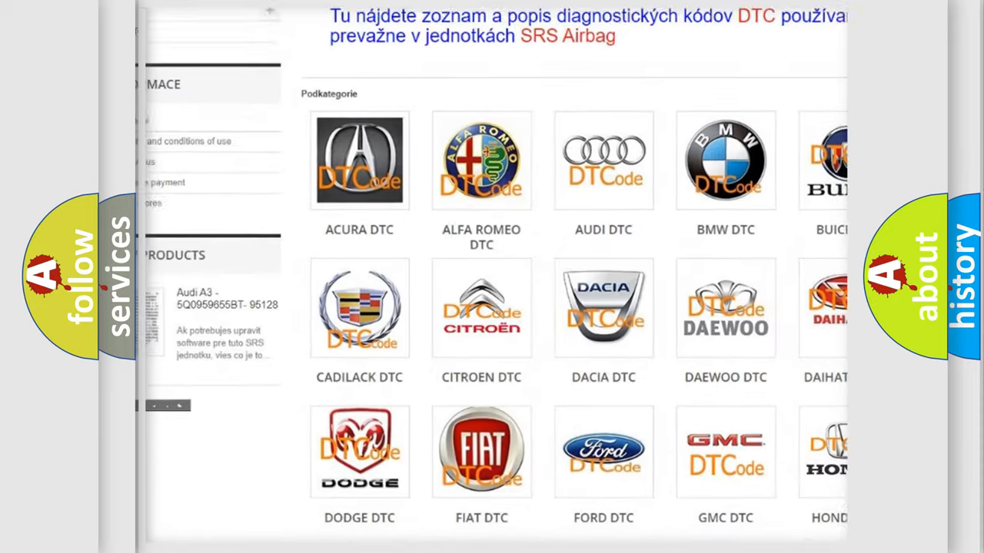
scroll("down", 3)
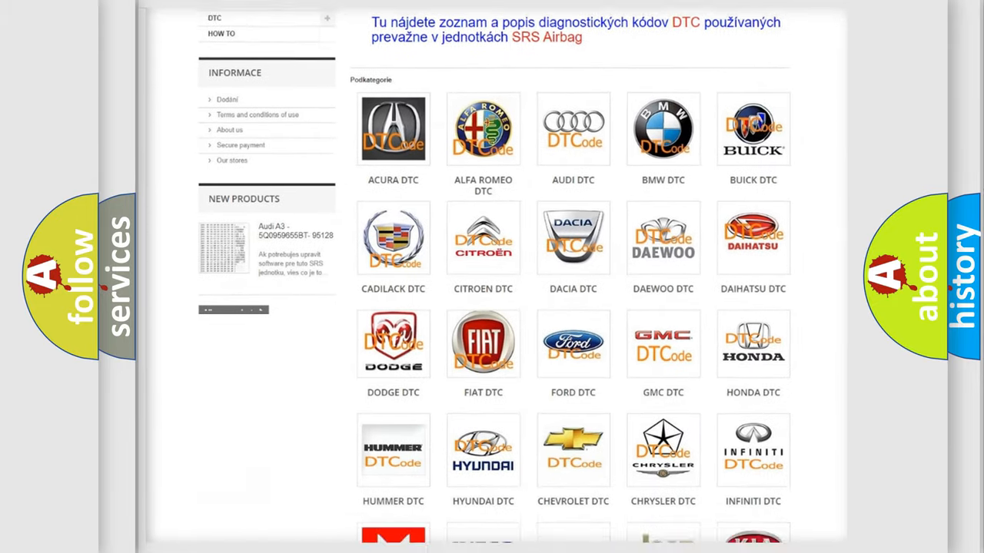
scroll("down", 3)
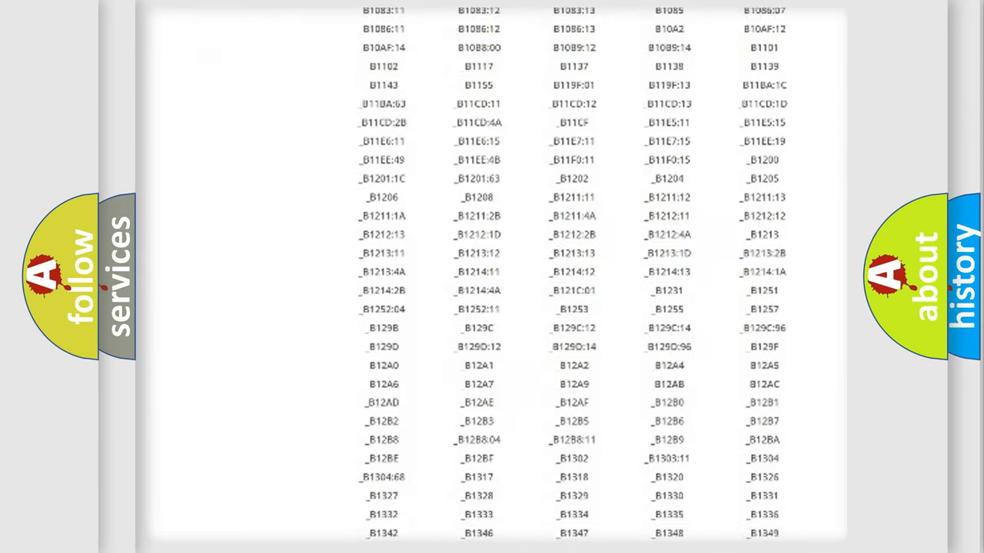
scroll("down", 3)
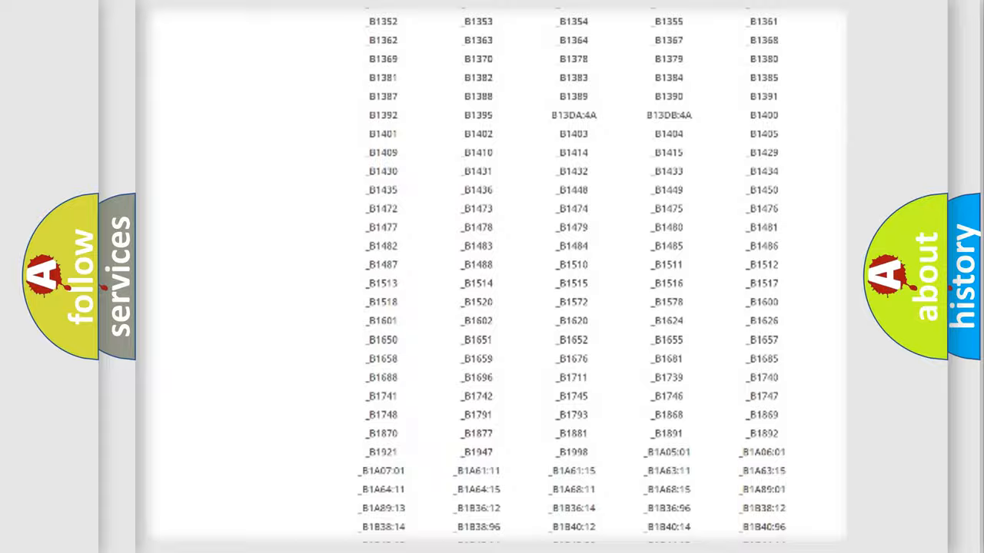